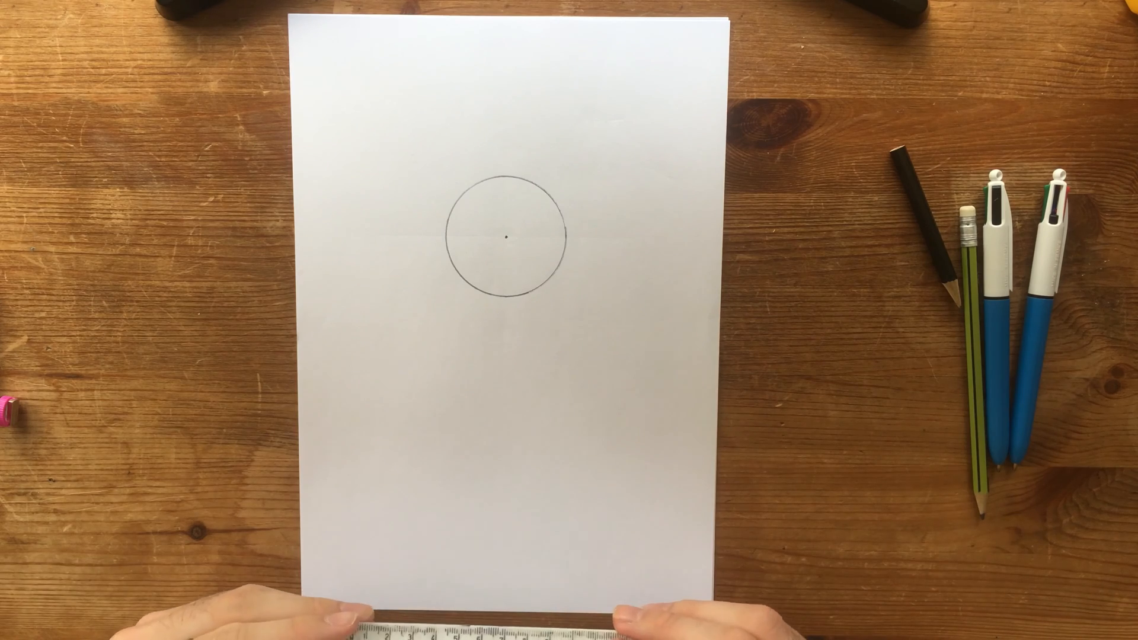
- Lay the ruler across the pencil circle beside its centre dot to measure the radius
{"action": "left_click_drag", "start_coordinate": [509, 632], "coordinate": [616, 291]}
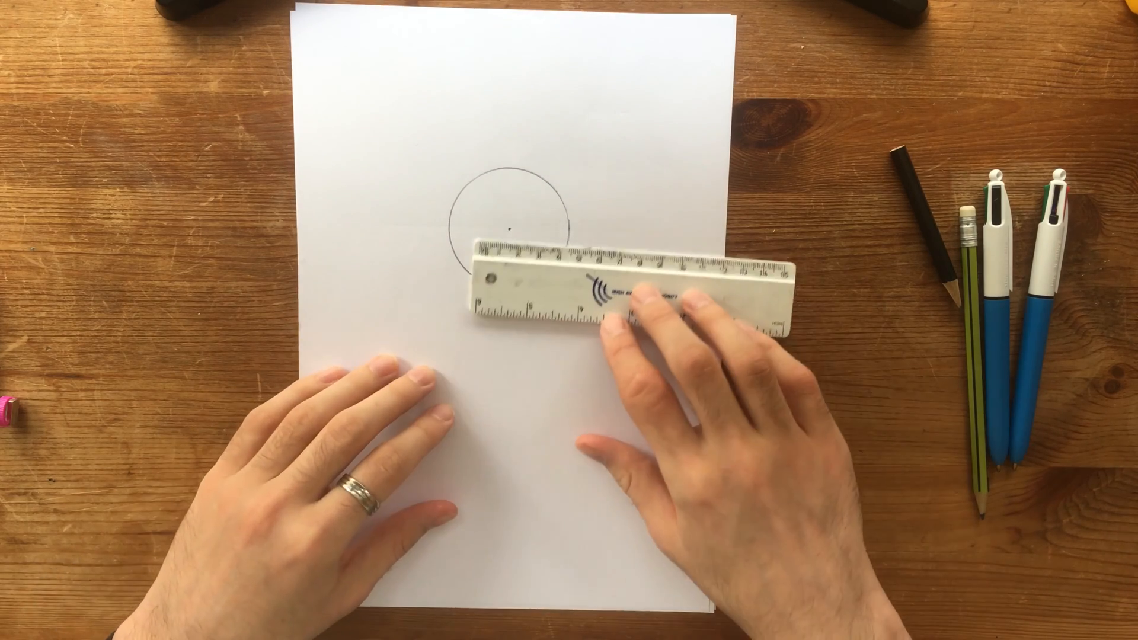